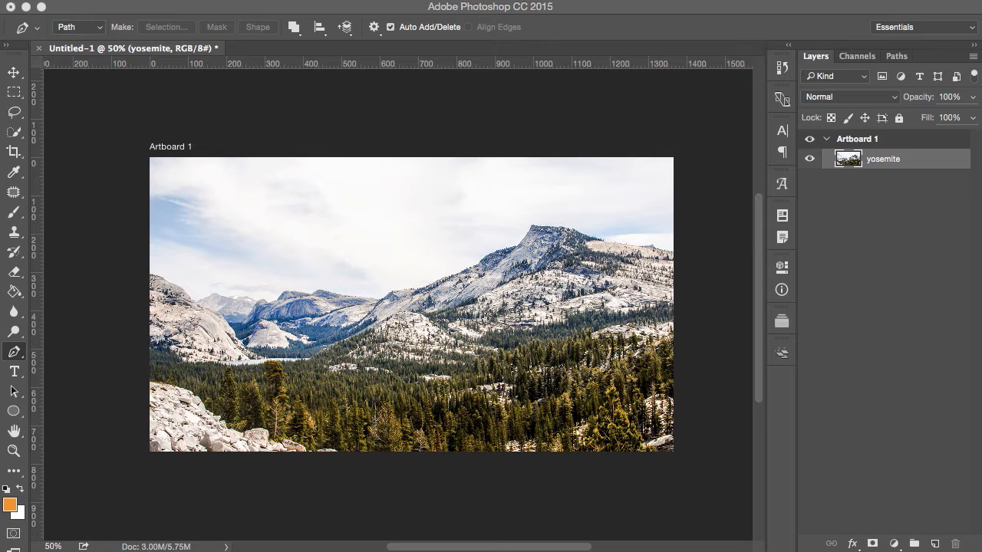
mouse_move(574, 339)
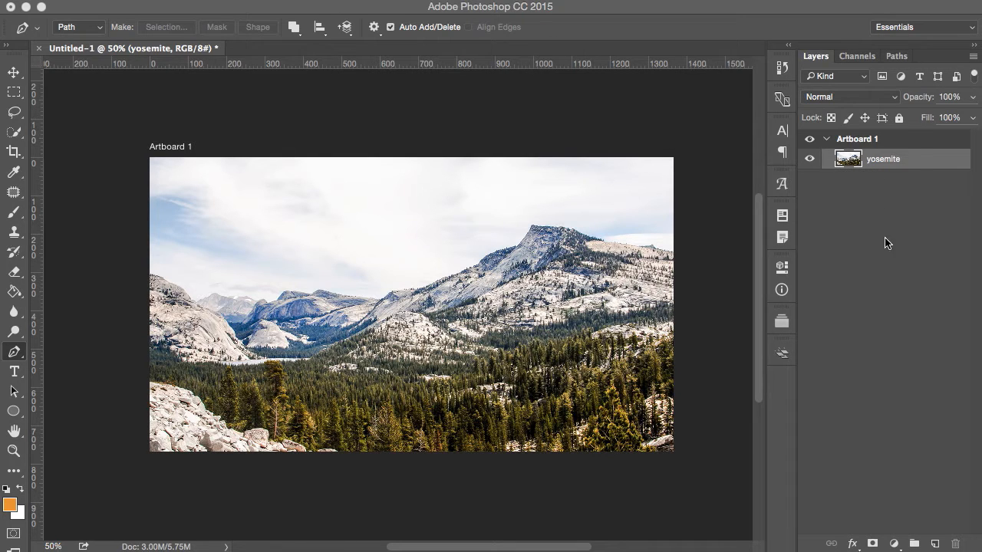
mouse_move(590, 261)
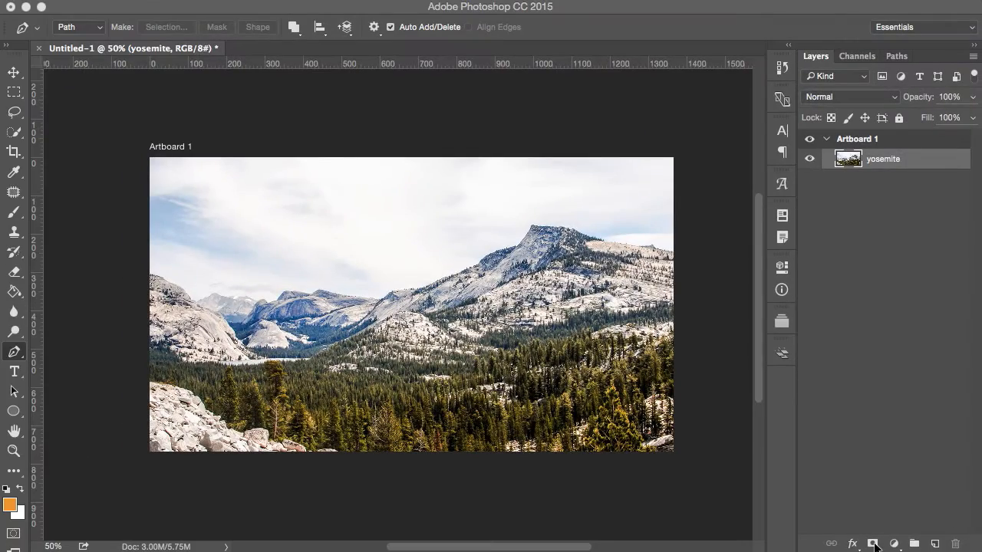
Step: Add a layer mask to yosemite and brush black around the edges, leaving a soft central patch
left_click(873, 543)
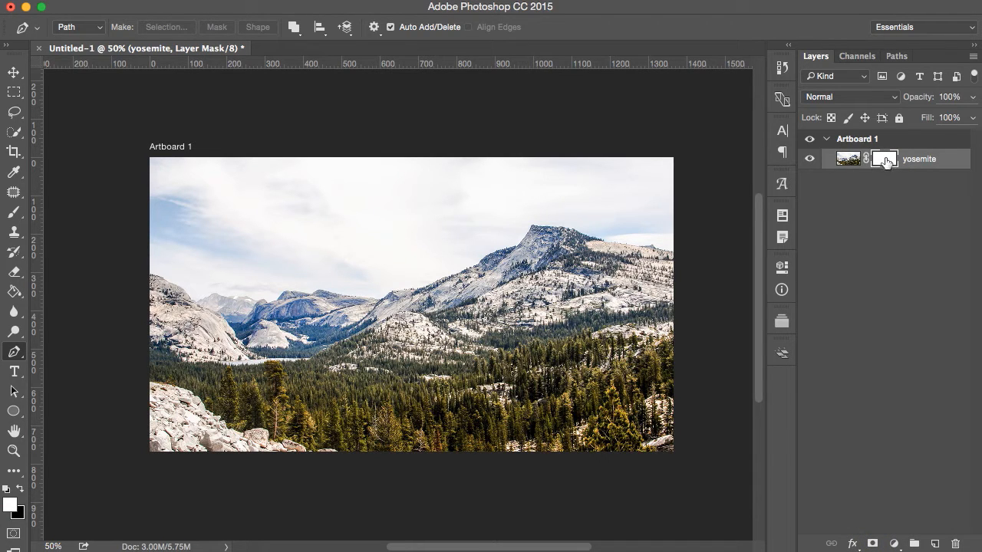
mouse_move(885, 161)
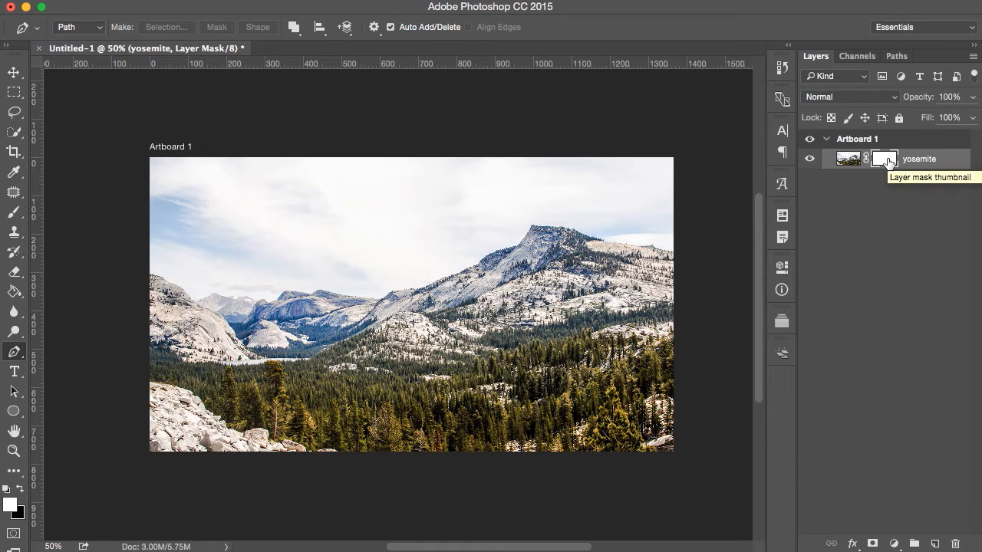
key("b")
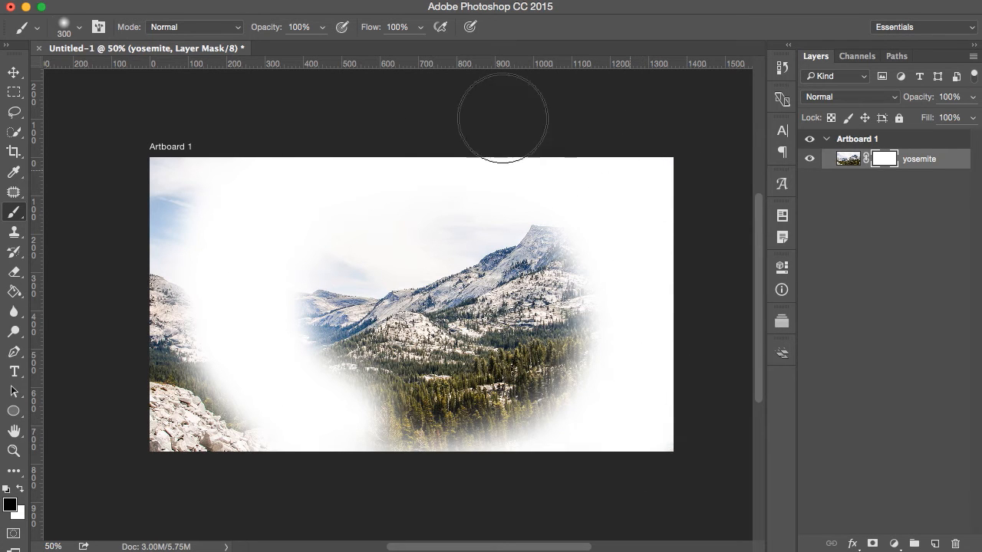
left_click_drag(503, 120, 218, 429)
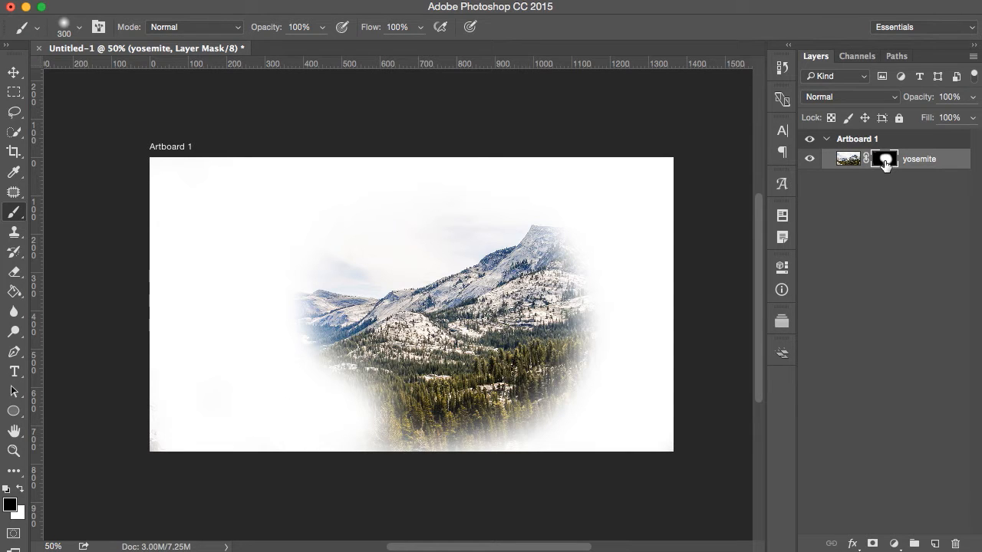
left_click(883, 158)
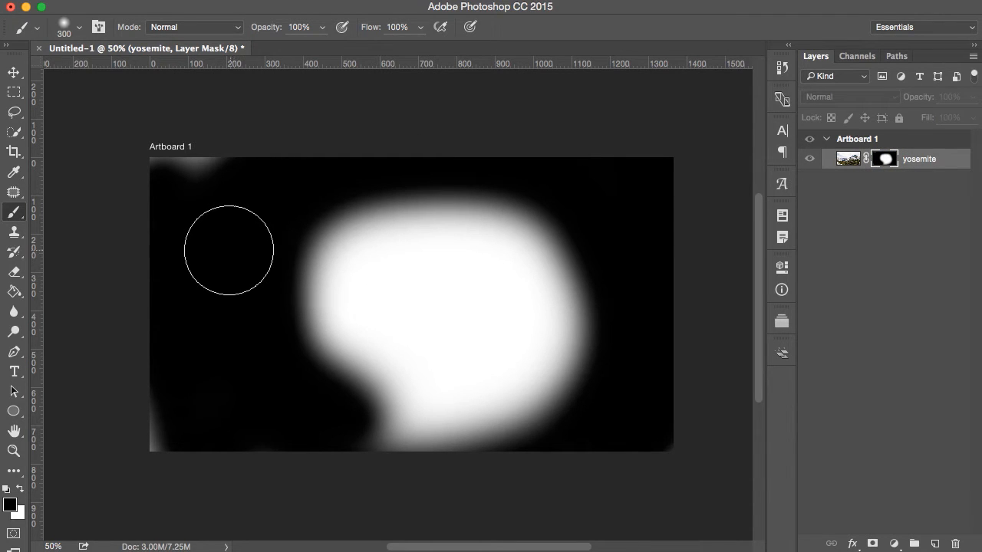
mouse_move(649, 248)
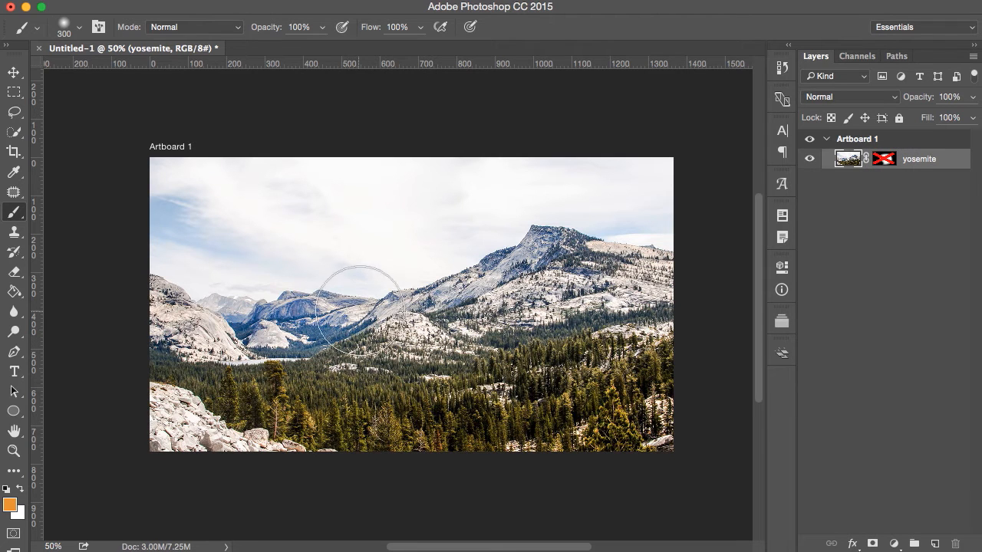
mouse_move(375, 270)
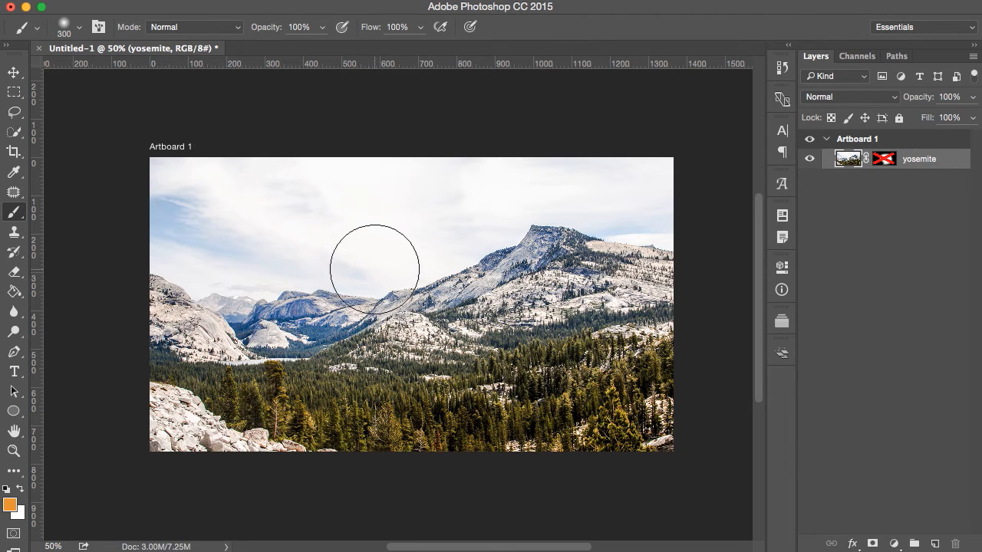
Step: Switch to the Pen tool after disabling the yosemite layer mask
key("p")
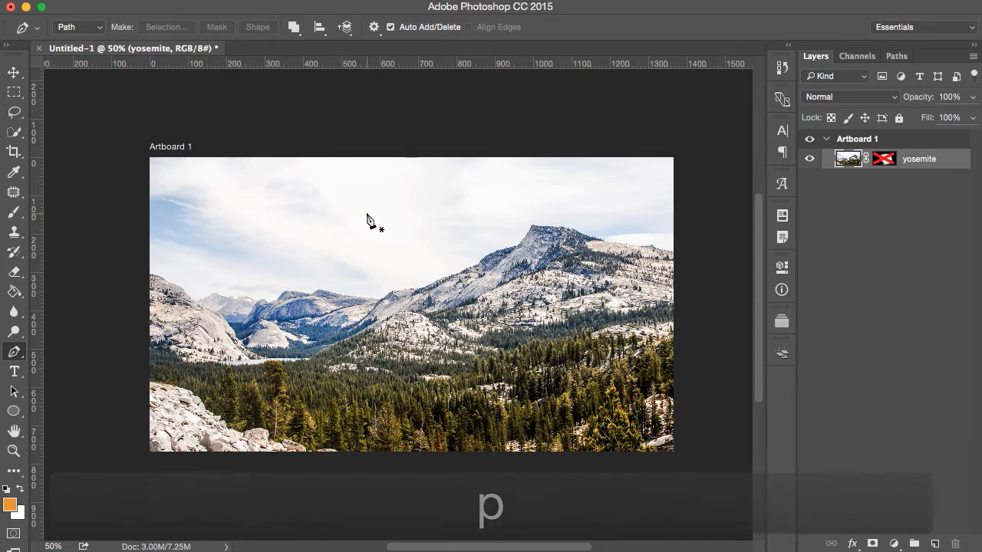
Step: Draw the four-point path as a vector mask and re-enable the painted layer mask for brushing
left_click(372, 218)
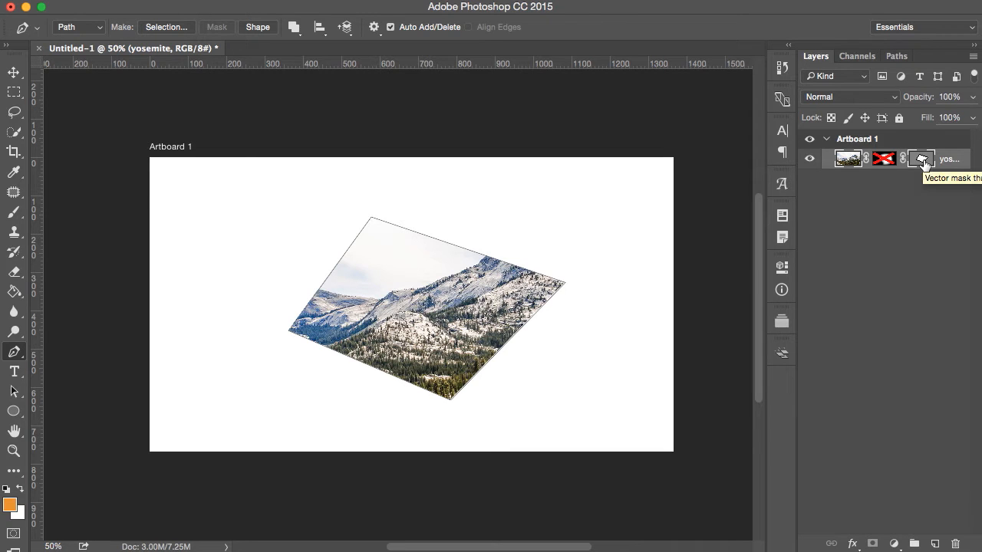
left_click(883, 158)
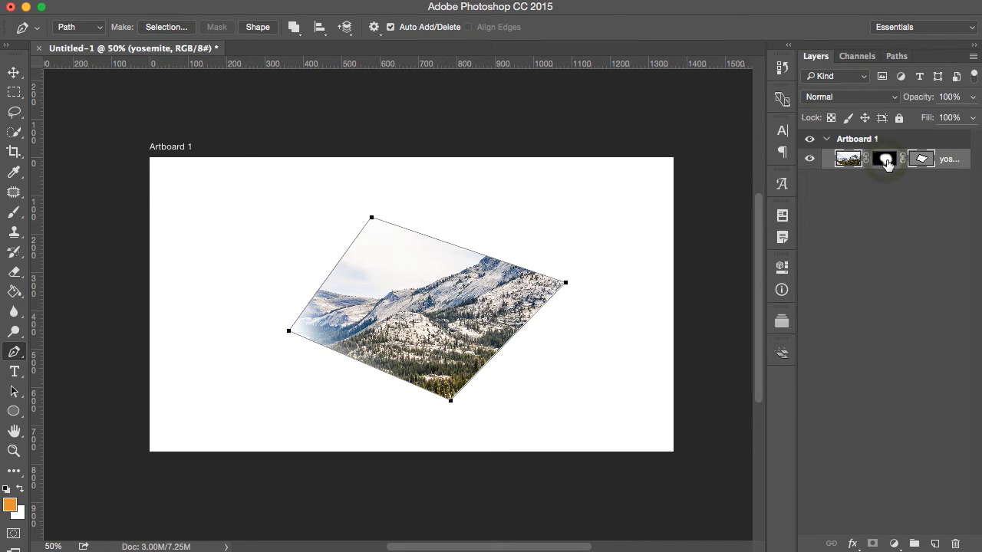
left_click(883, 158)
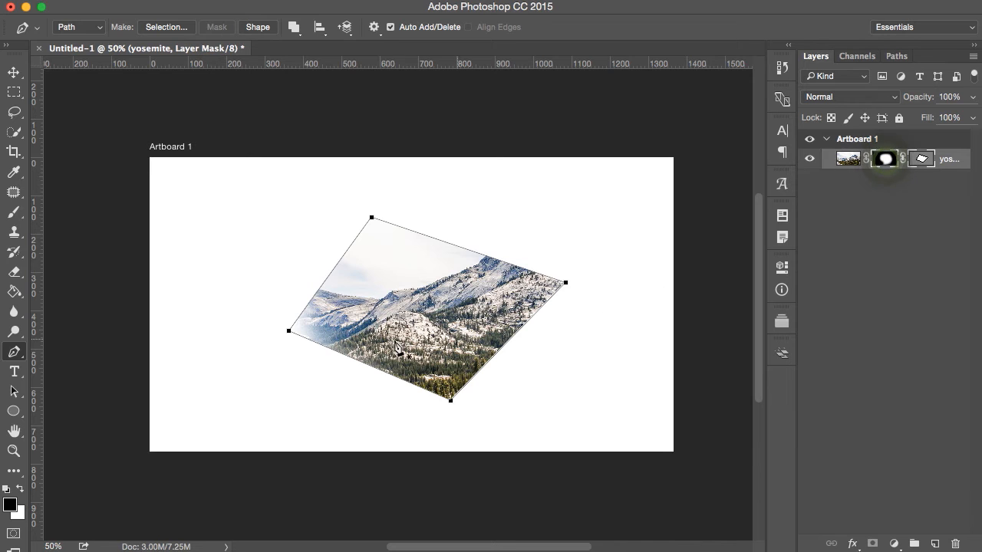
key("b")
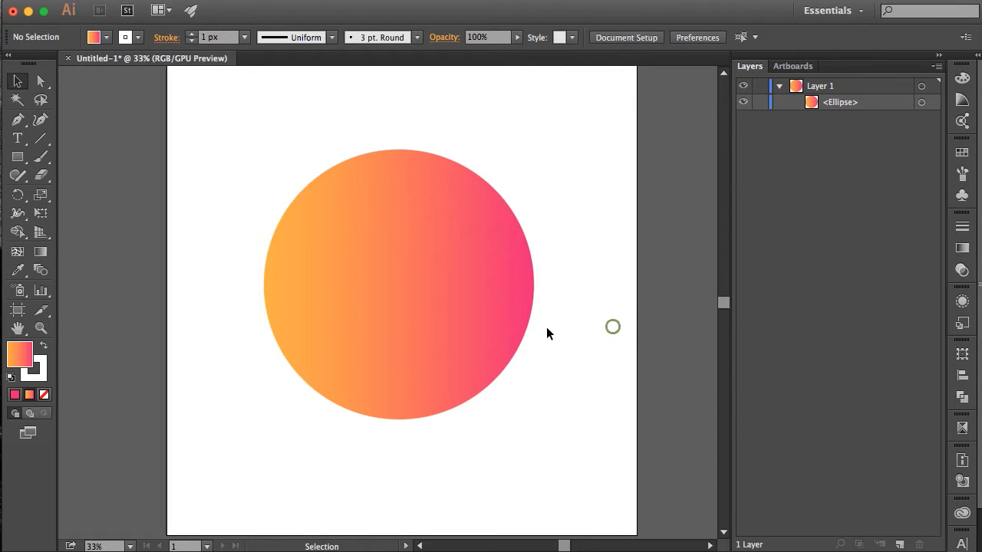
left_click(397, 284)
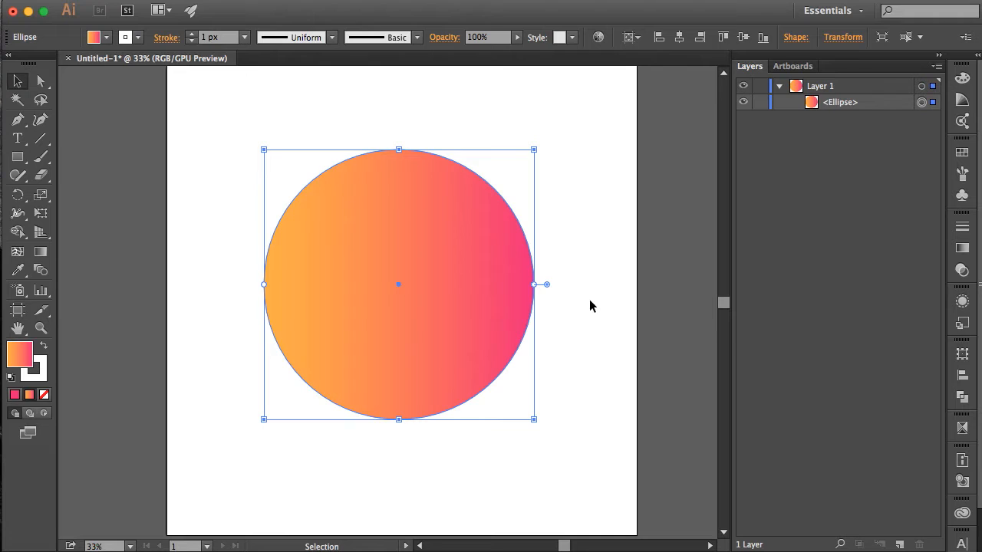
mouse_move(564, 314)
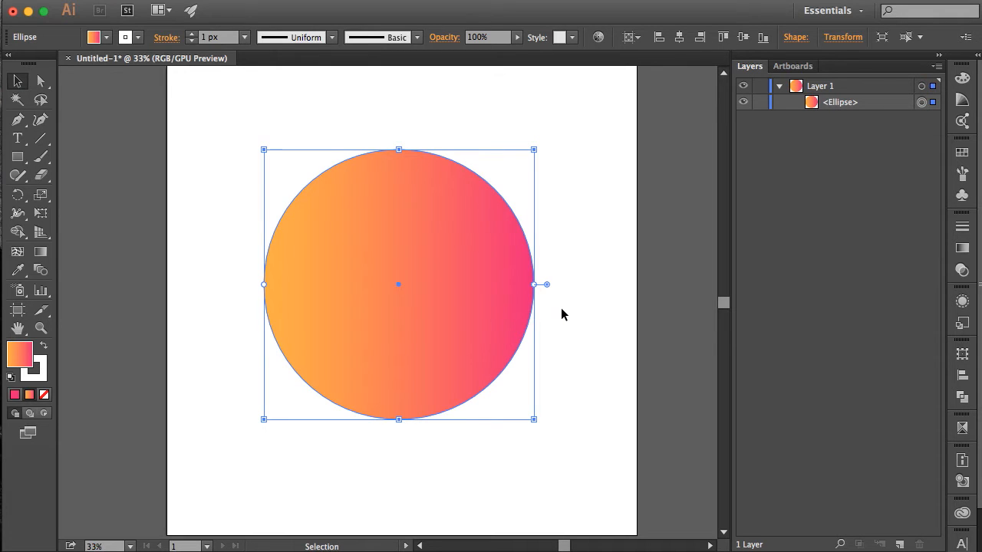
mouse_move(580, 311)
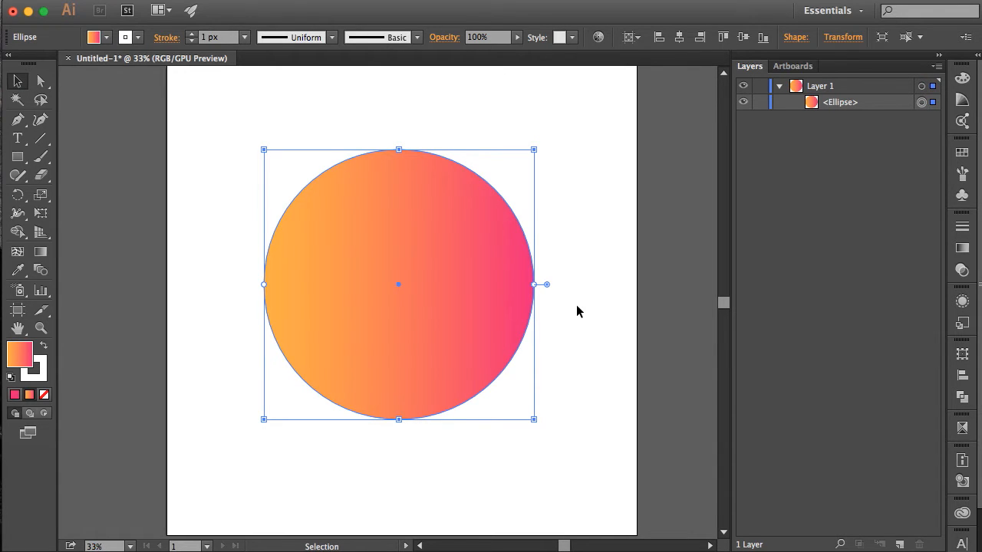
mouse_move(554, 337)
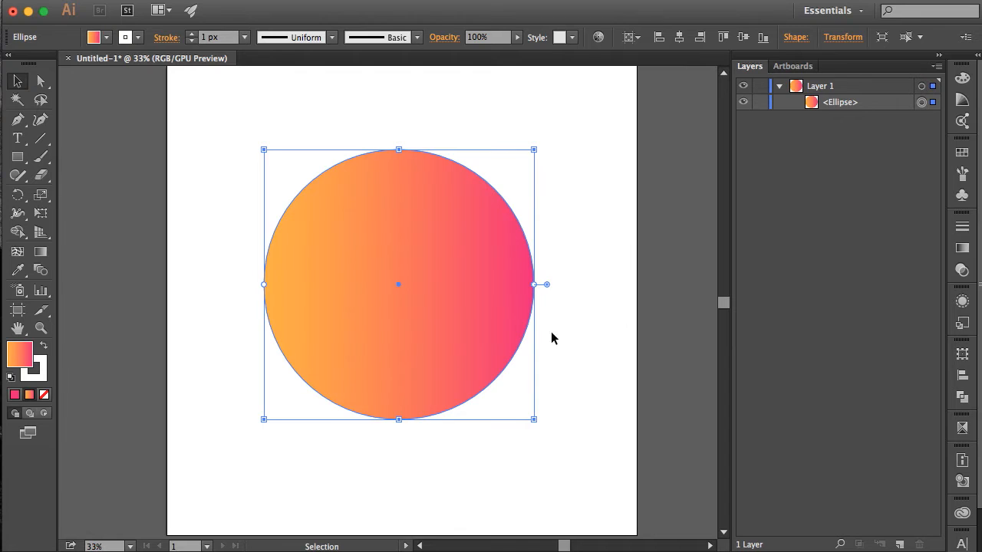
mouse_move(961, 273)
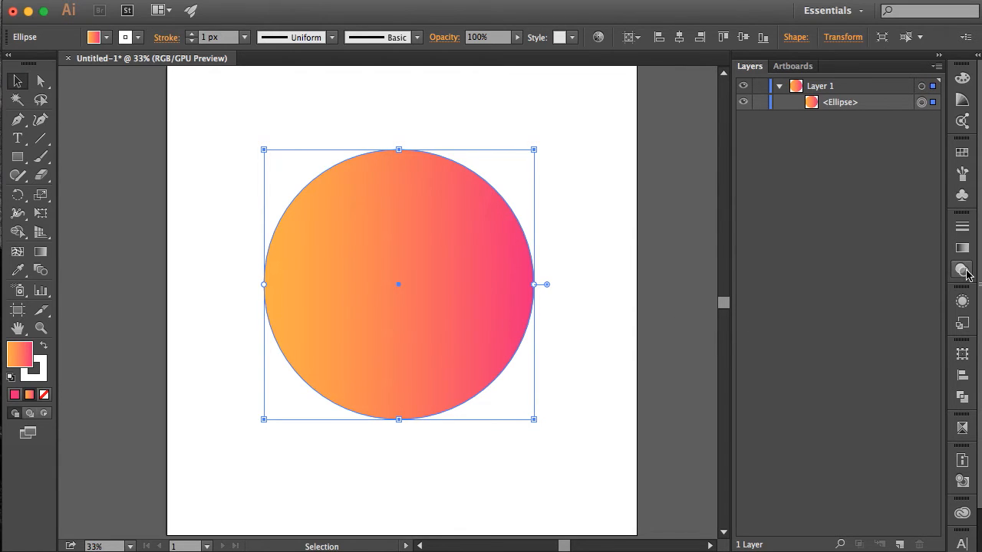
mouse_move(962, 269)
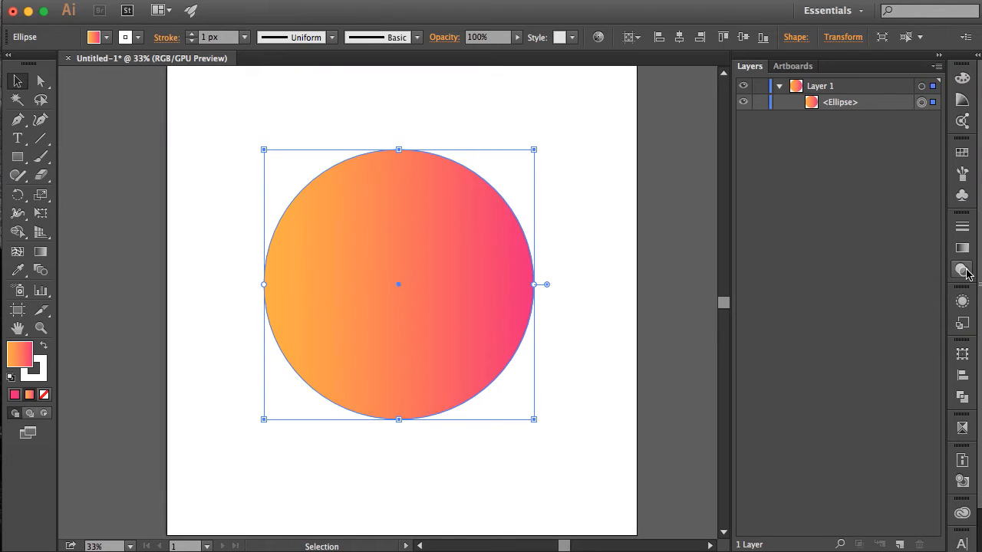
left_click(962, 270)
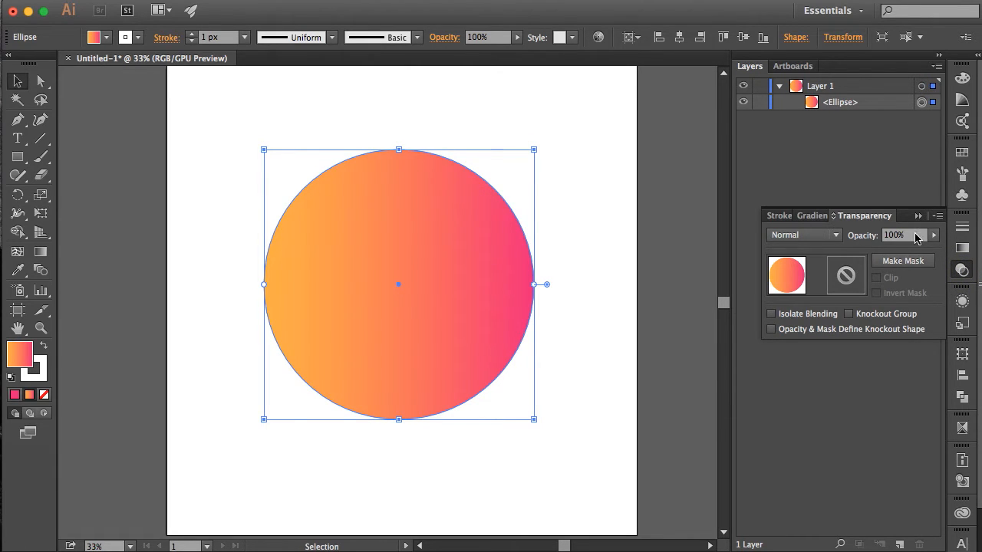
mouse_move(834, 285)
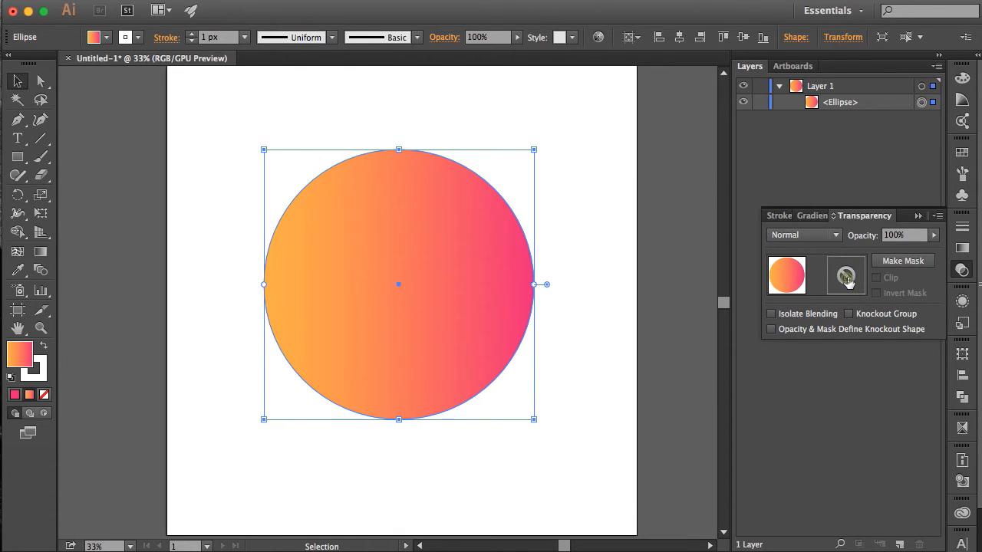
Step: Create an opacity mask on the gradient circle from the Transparency panel
left_click(902, 261)
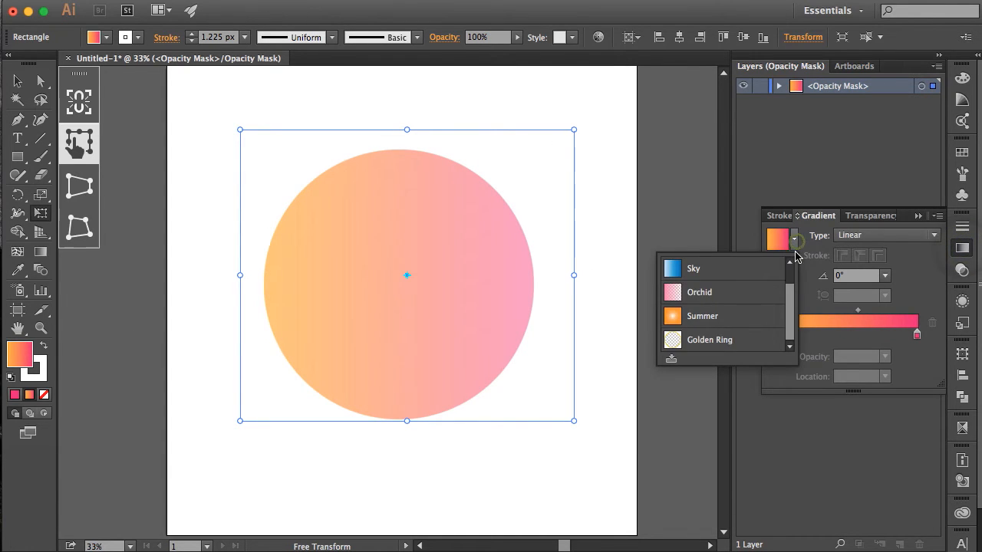
Step: Give the opacity mask a vertical black-to-white gradient fading downward and return to the artwork
key("v")
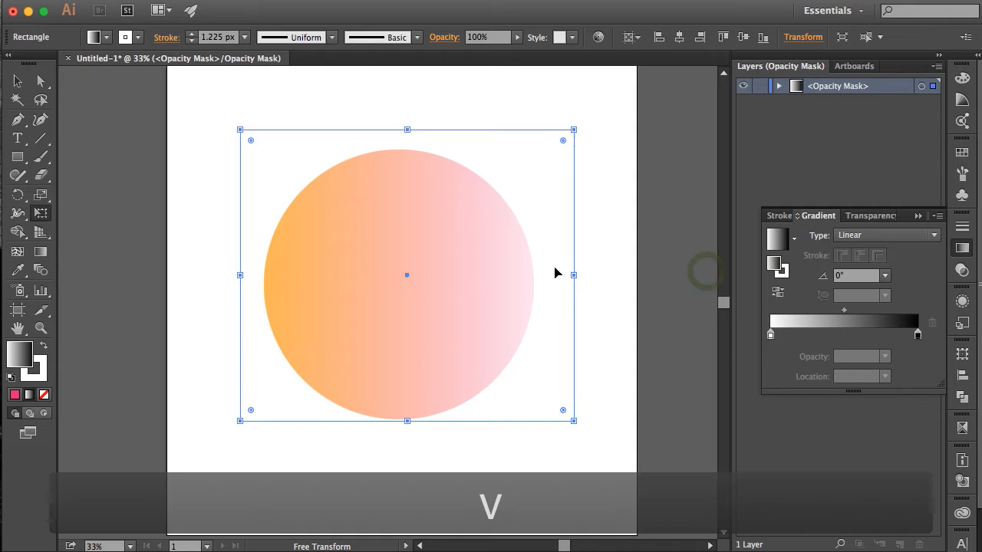
left_click_drag(399, 239, 402, 397)
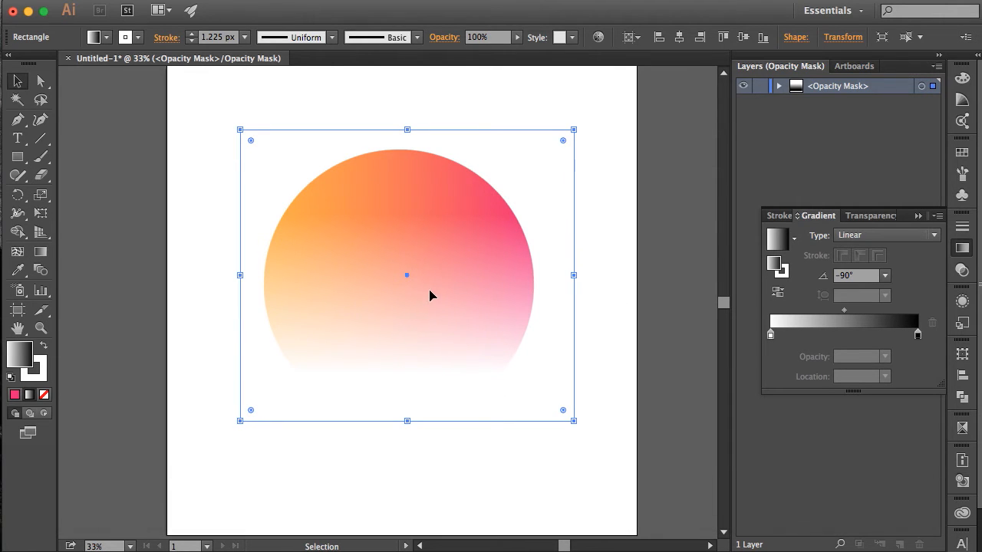
mouse_move(367, 249)
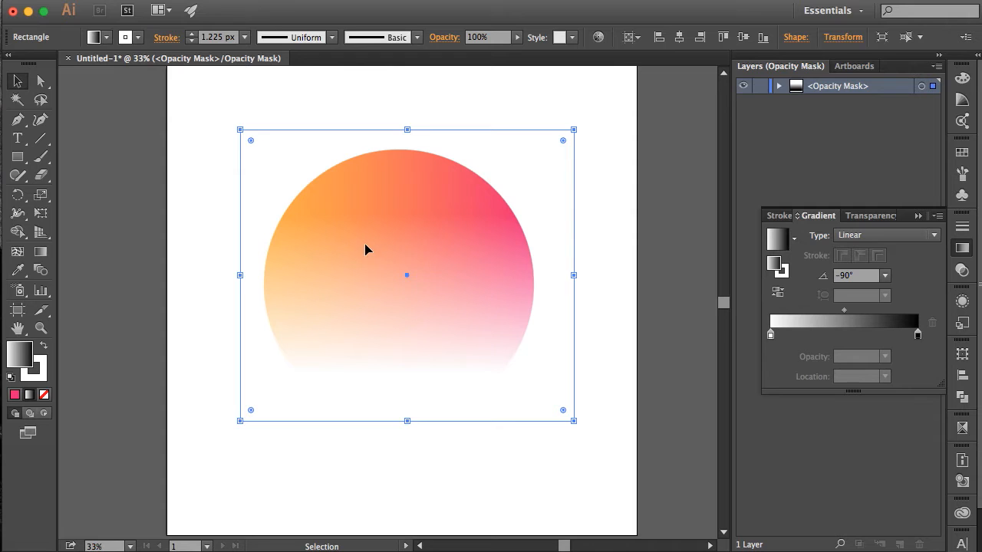
mouse_move(581, 258)
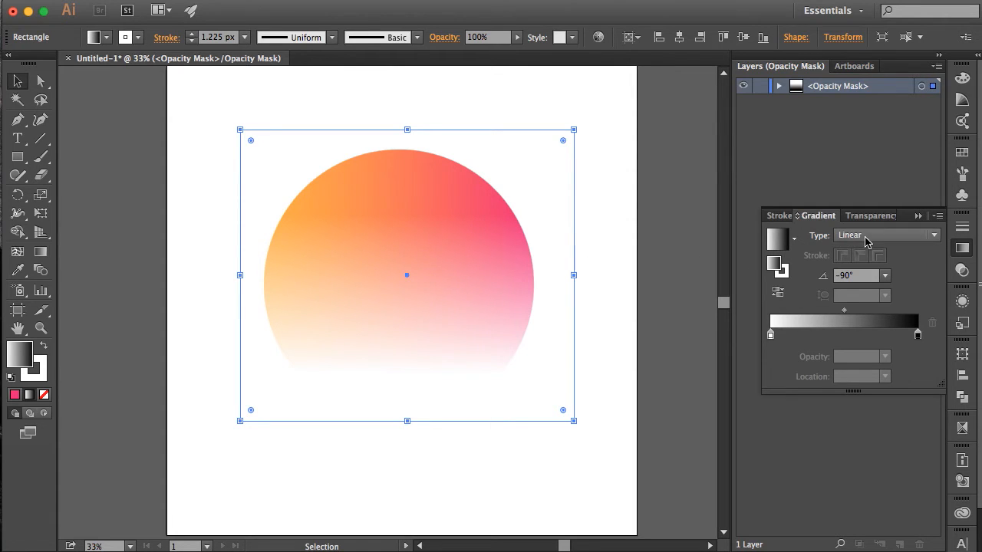
left_click(870, 215)
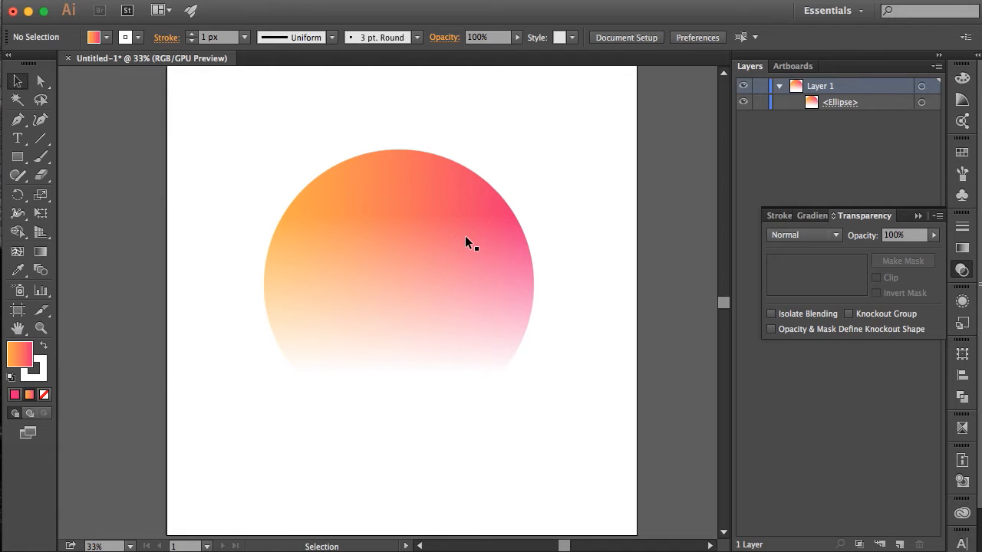
Step: Draw a tilted four-point square over the circle and make it a clipping mask with Cmd+7
key("p")
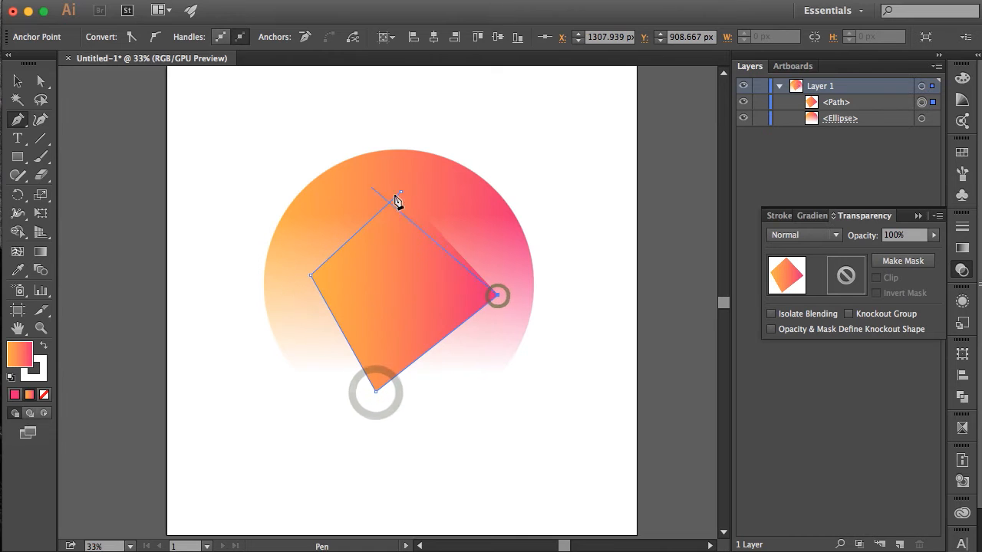
key("v")
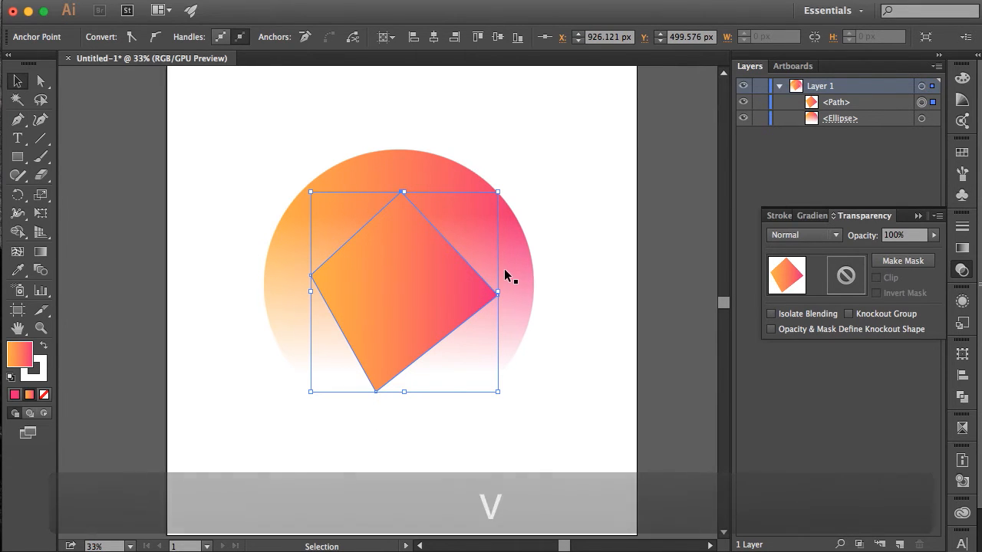
key("cmd+7")
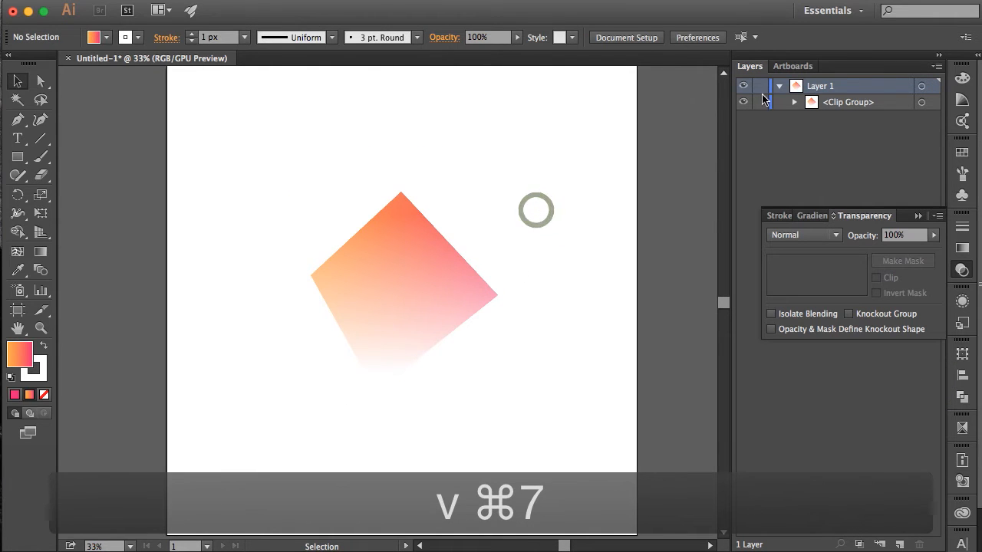
Step: Expand the Clip Group in the Layers panel to reveal the clipping path and masked ellipse
left_click(795, 102)
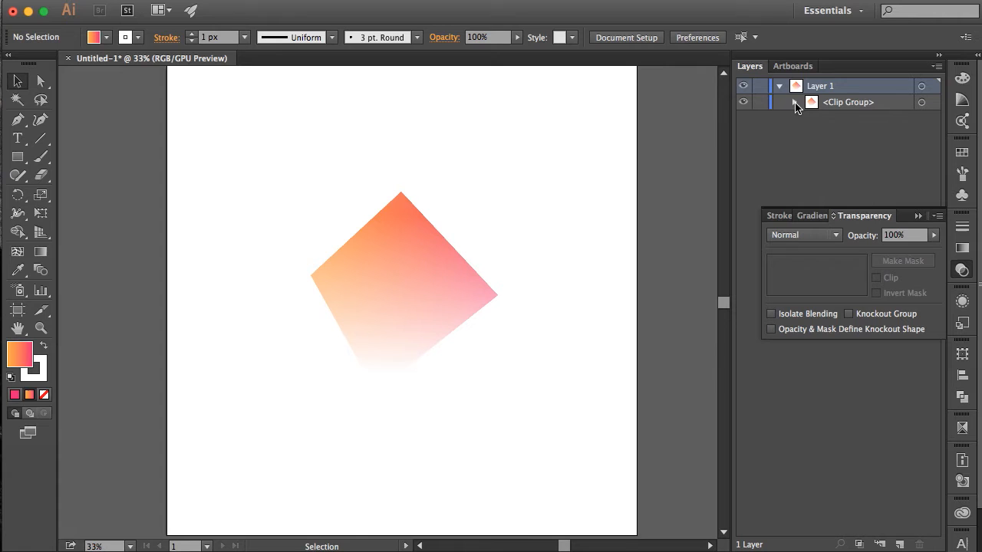
left_click(794, 101)
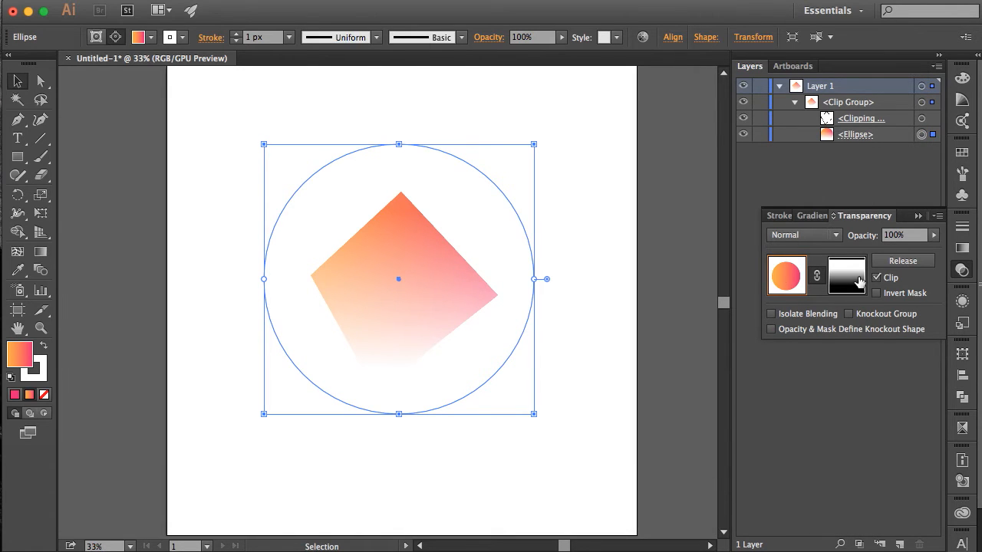
mouse_move(598, 264)
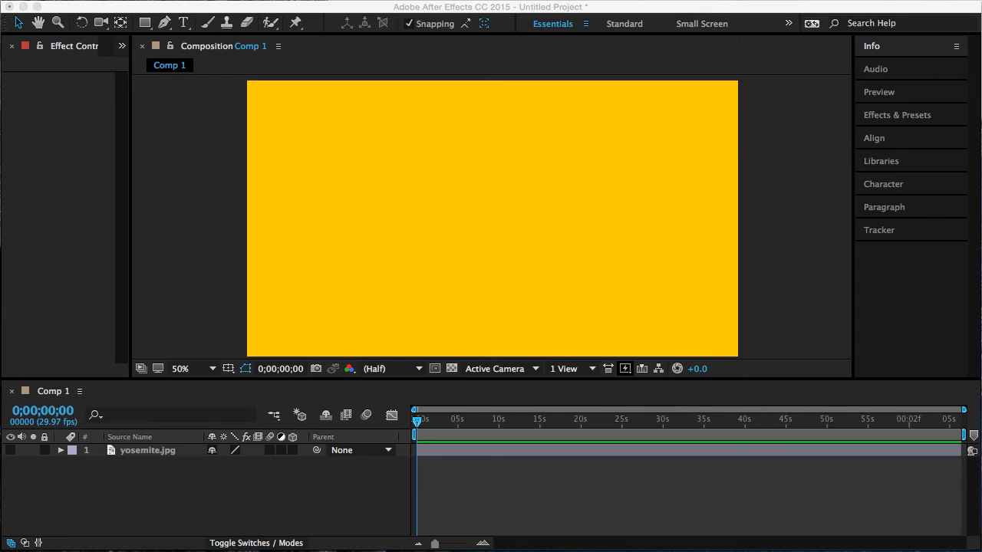
mouse_move(363, 417)
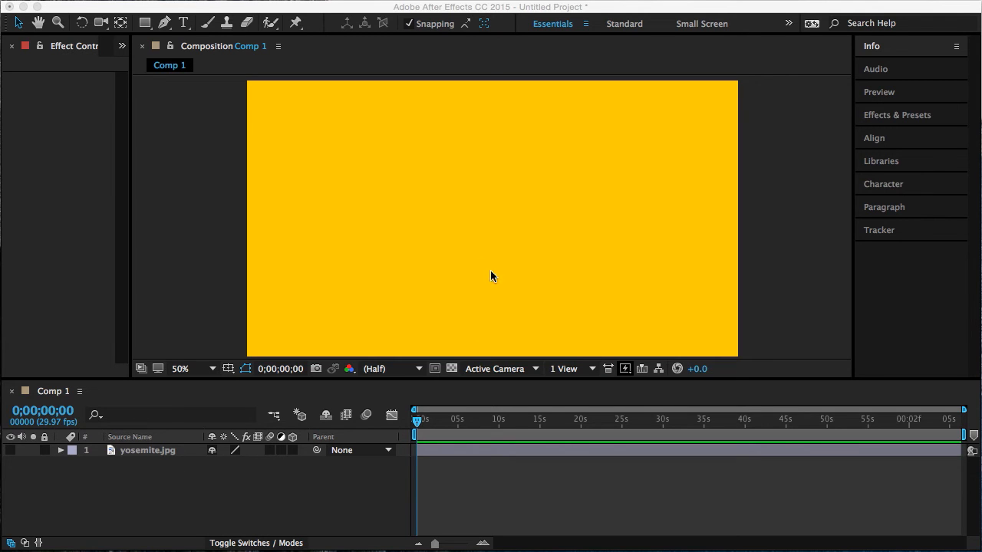
mouse_move(451, 220)
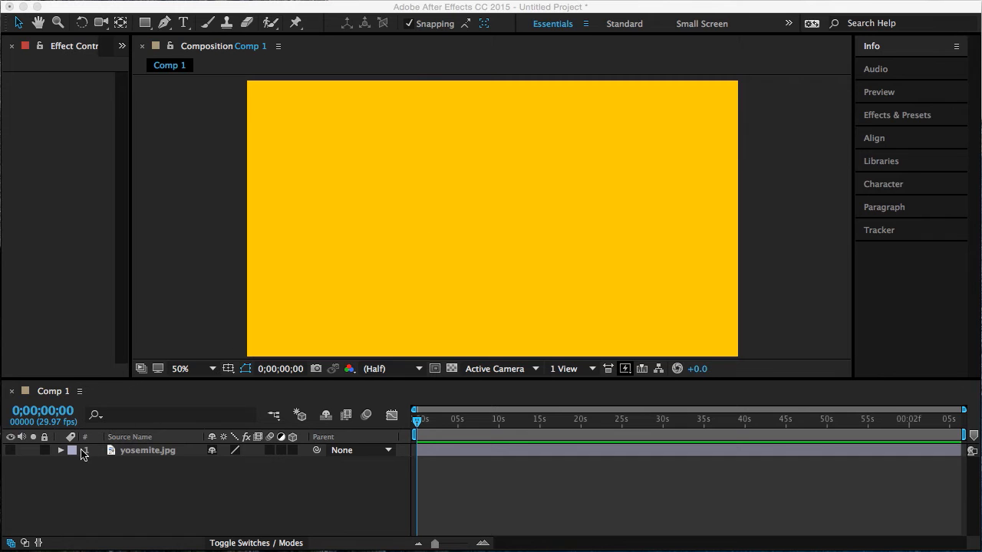
Step: Select the yosemite.jpg layer and turn on its visibility in Comp 1
left_click(146, 451)
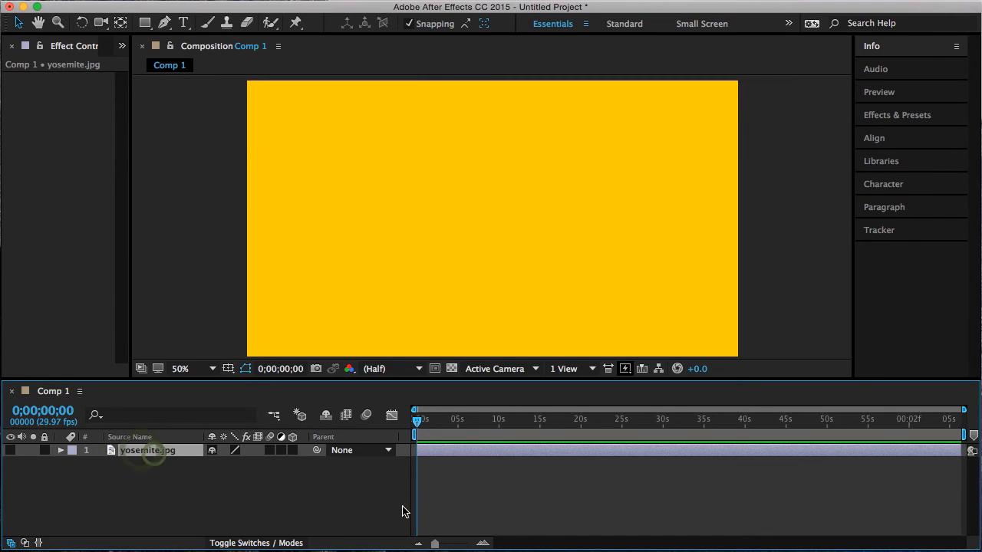
left_click(9, 451)
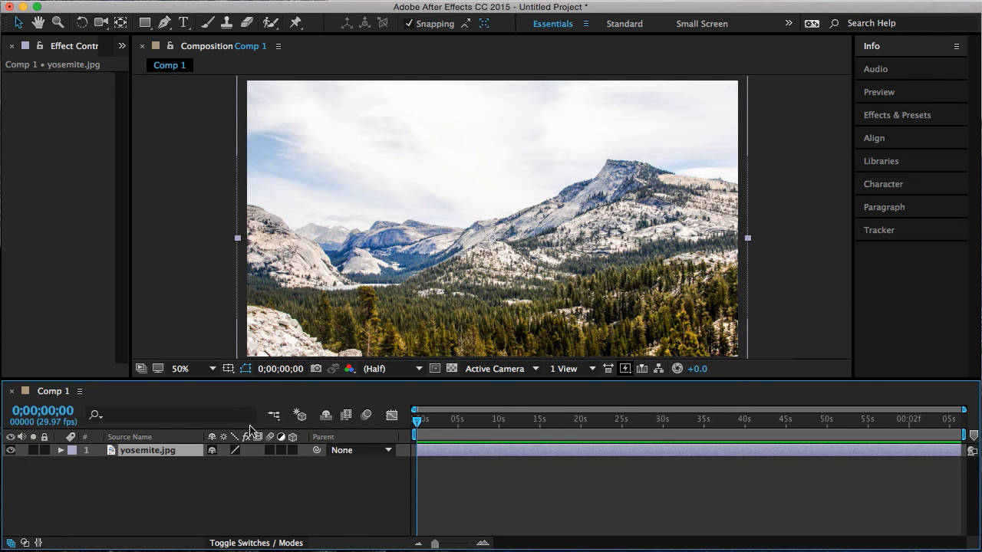
mouse_move(278, 522)
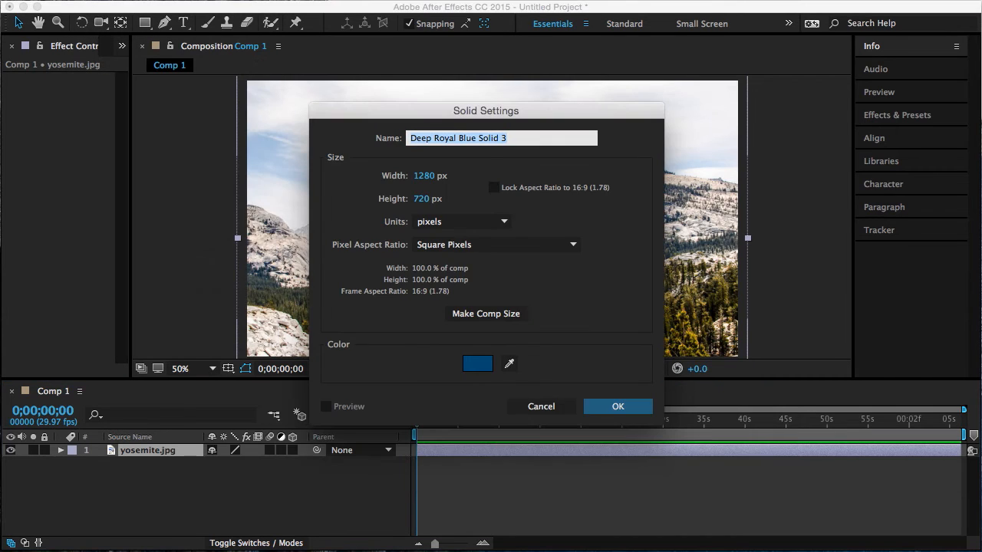
Step: Create the Deep Royal Blue Solid 3 layer and apply a Gradient Ramp effect to it
left_click(616, 405)
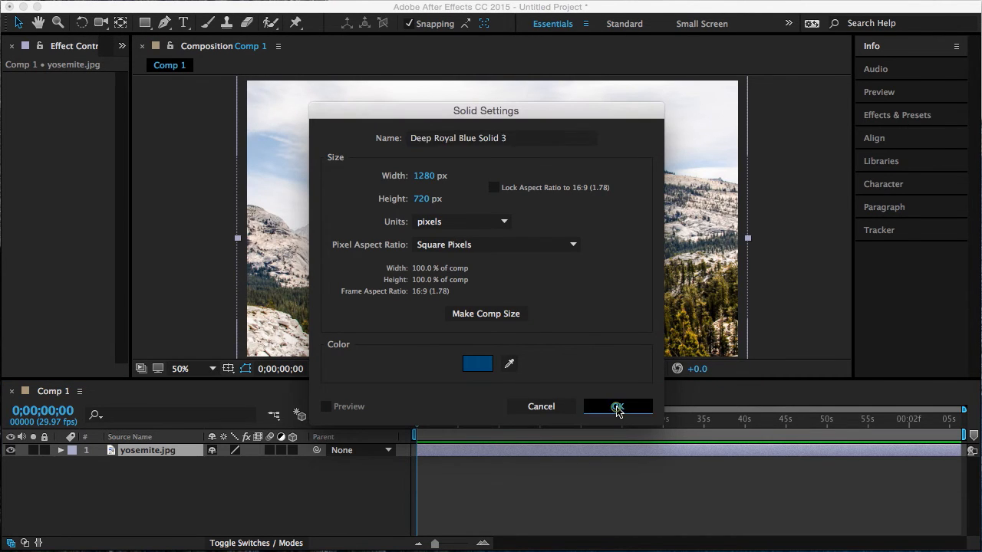
left_click(617, 407)
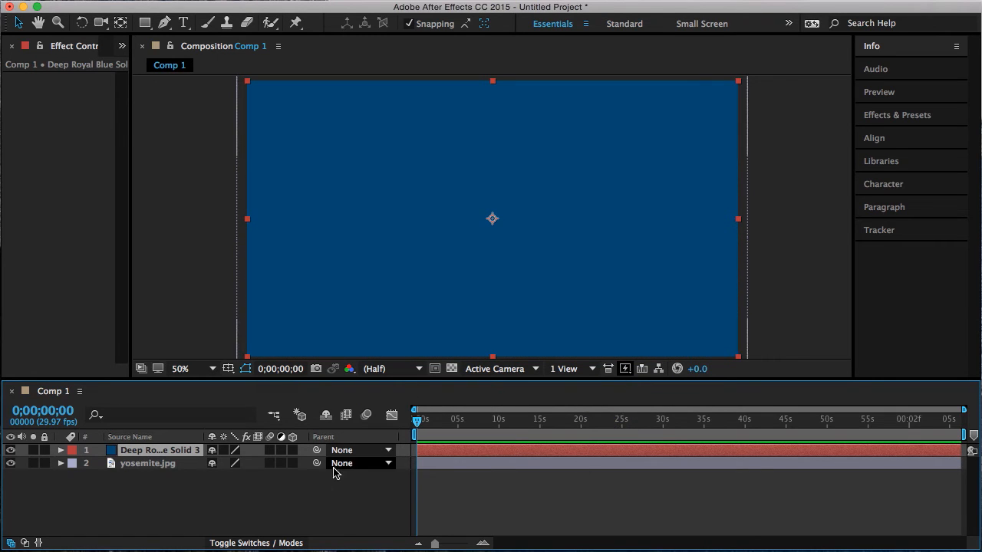
mouse_move(500, 391)
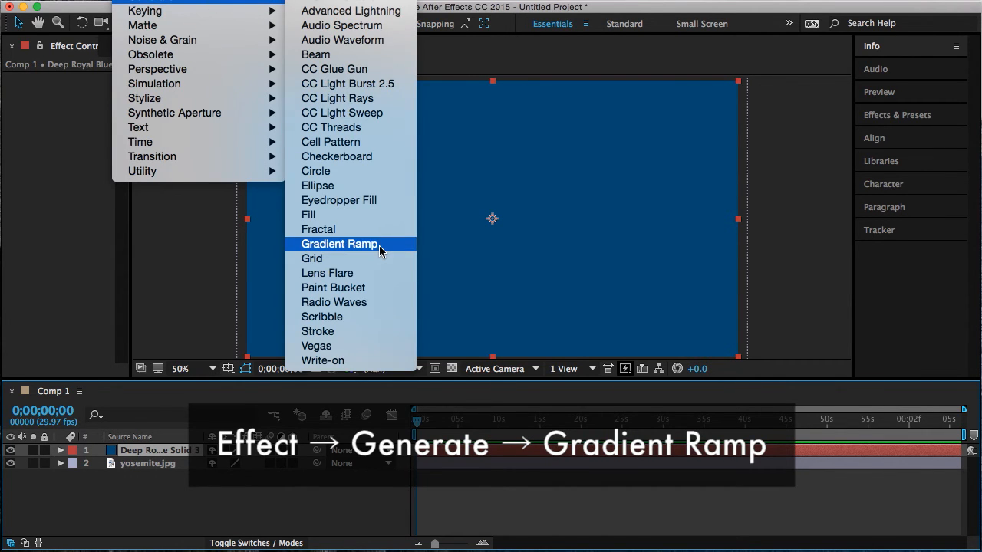
left_click(339, 243)
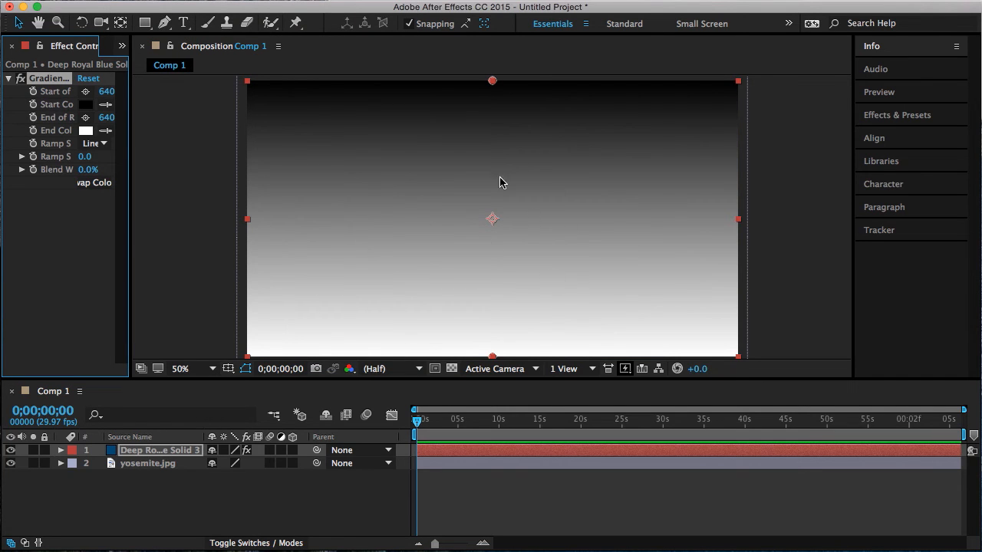
mouse_move(290, 436)
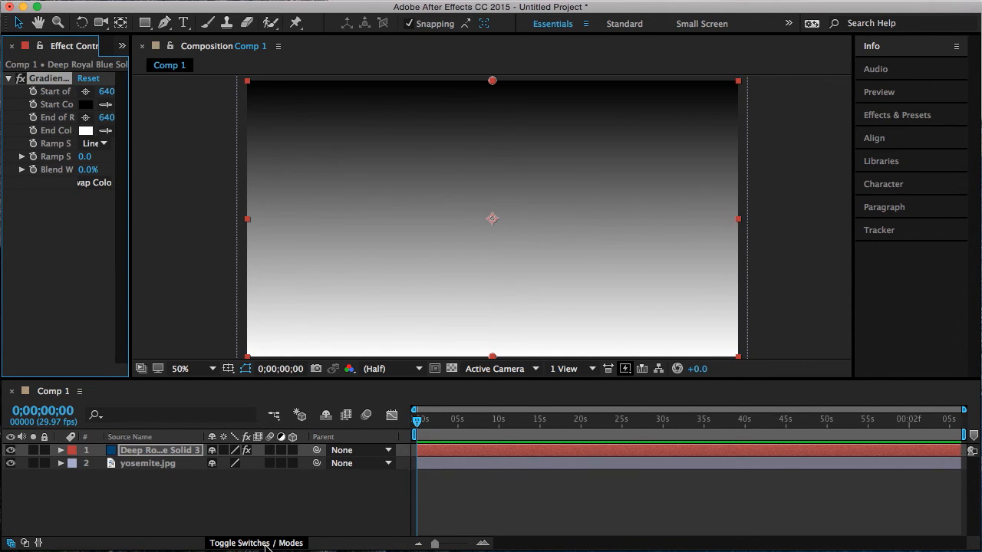
Step: Show the Modes columns and choose Luma Matte "Deep Royal Blue Solid 3" for yosemite.jpg
left_click(256, 543)
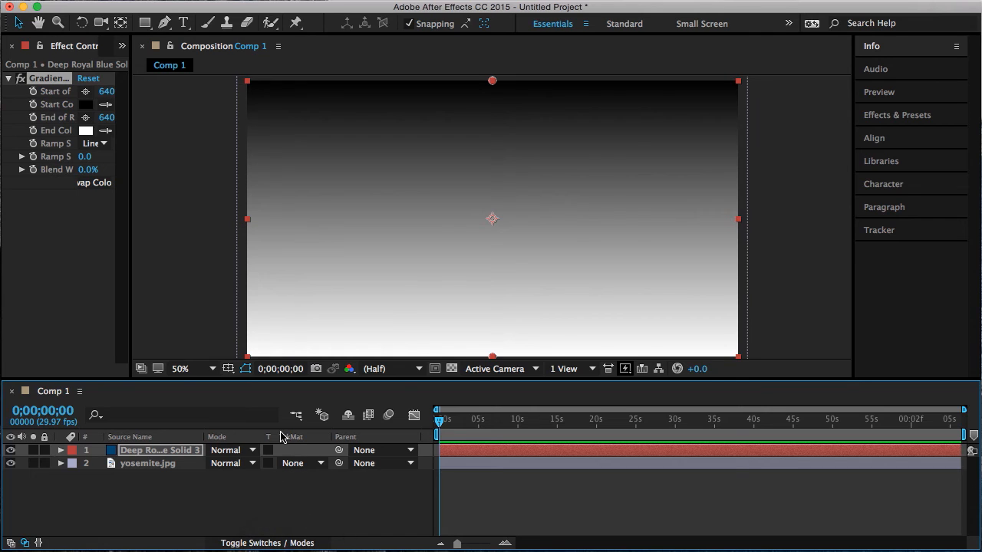
mouse_move(295, 437)
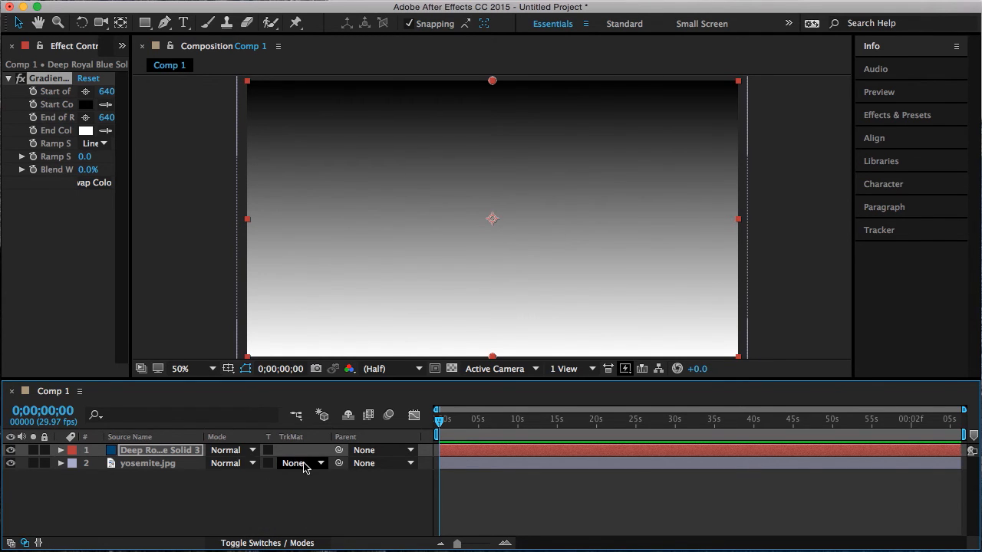
left_click(304, 464)
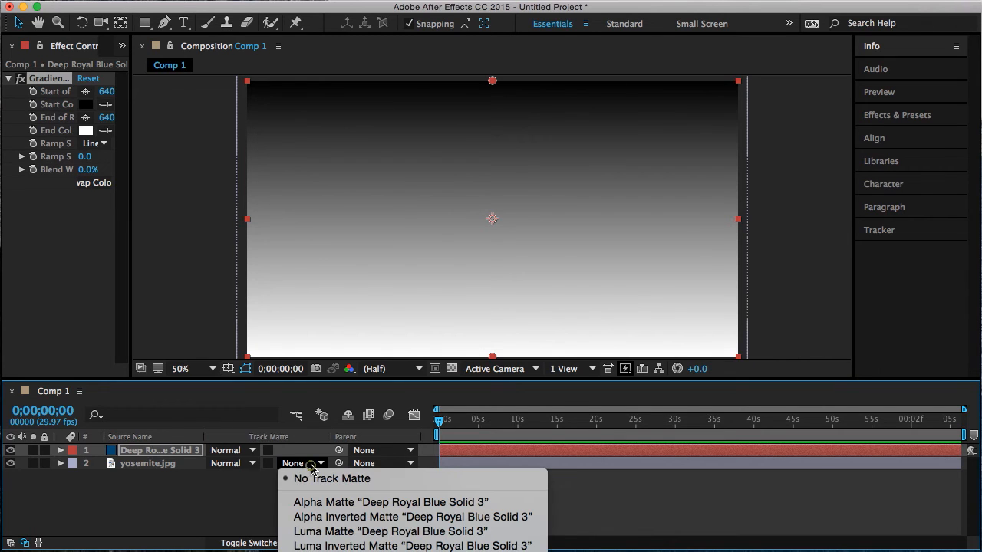
mouse_move(423, 517)
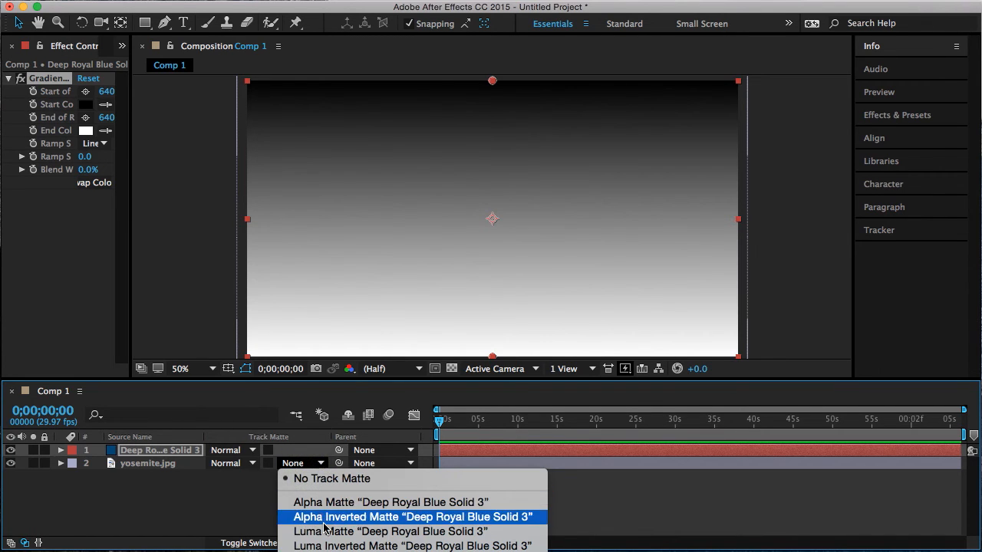
mouse_move(390, 531)
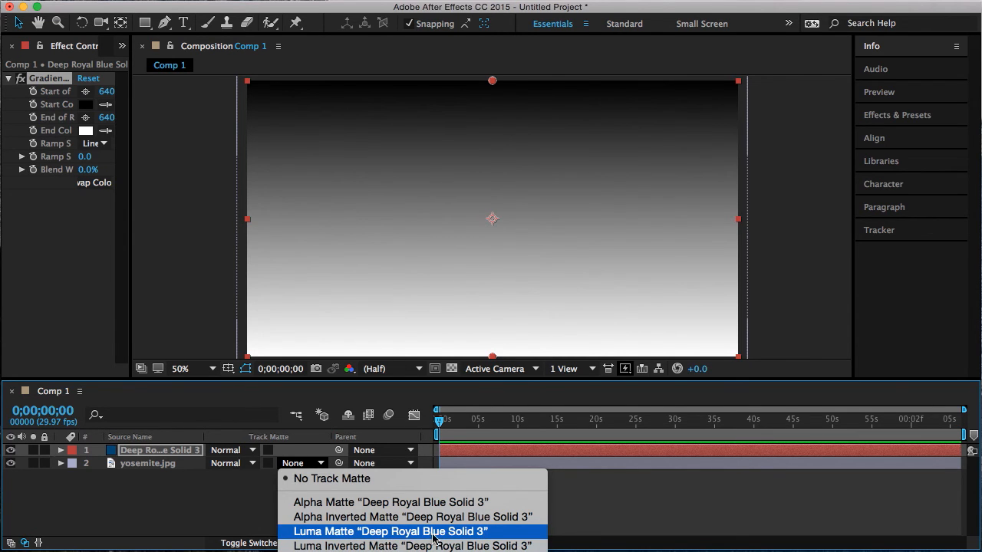
mouse_move(365, 532)
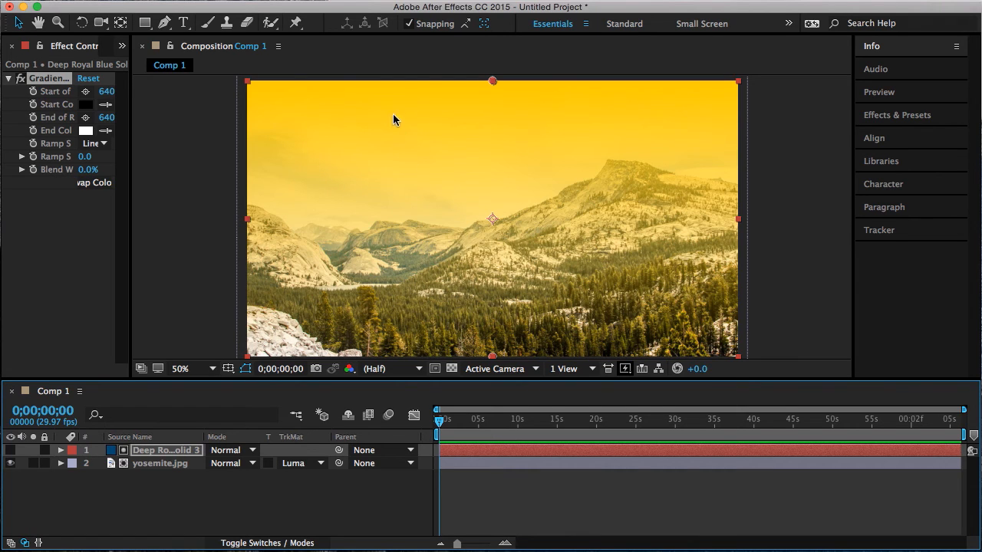
mouse_move(394, 329)
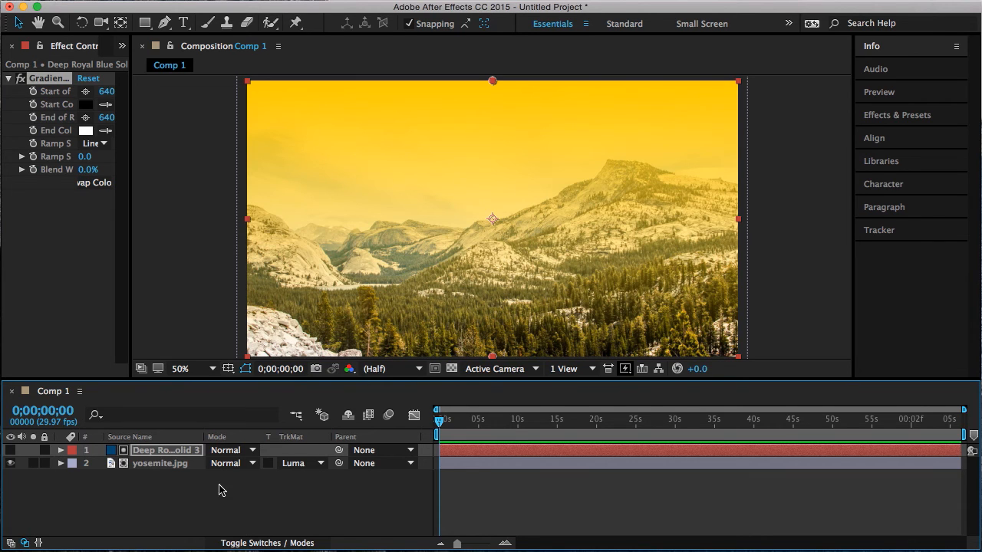
Step: Shift the yosemite.jpg layer's Position to 634.0, 416.0, keeping the luma matte
left_click(160, 464)
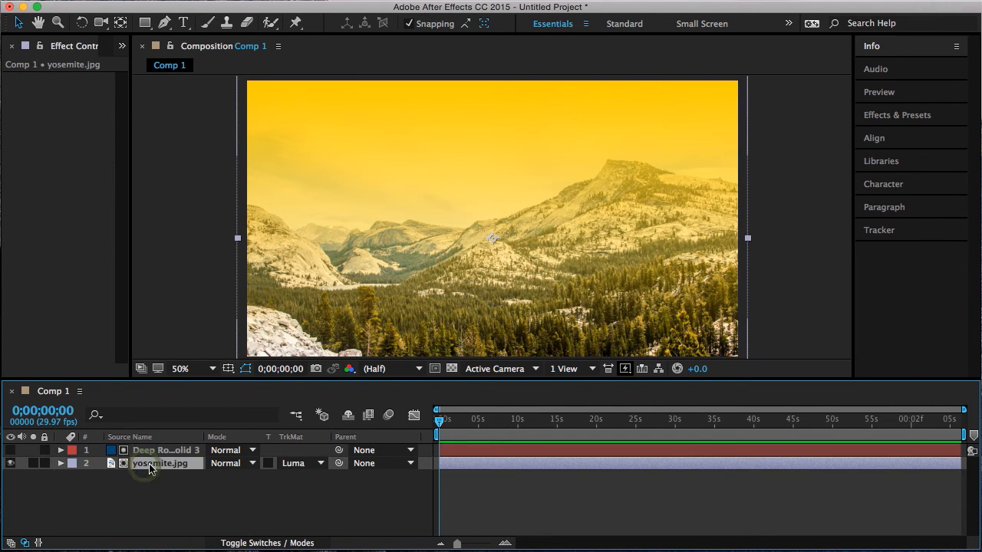
key("p")
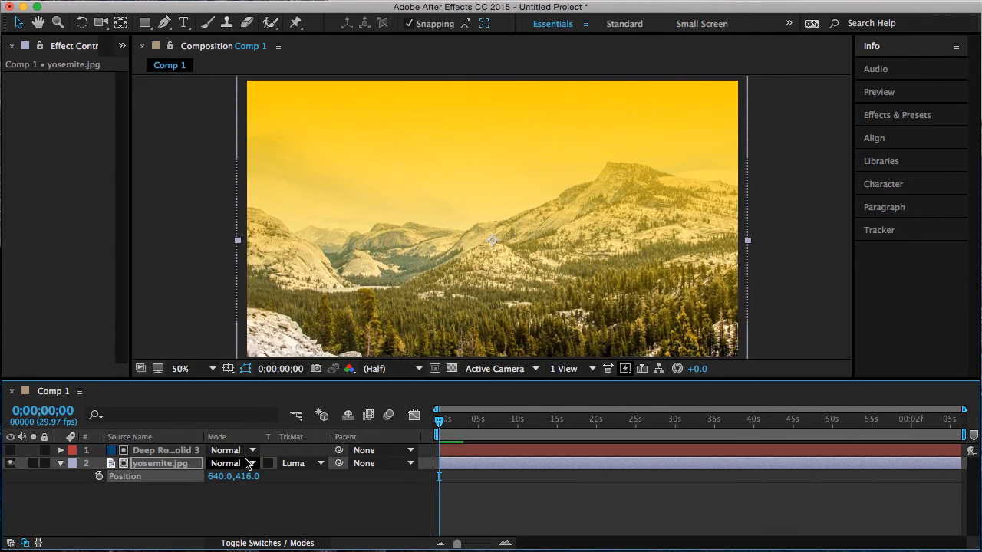
left_click_drag(491, 240, 613, 241)
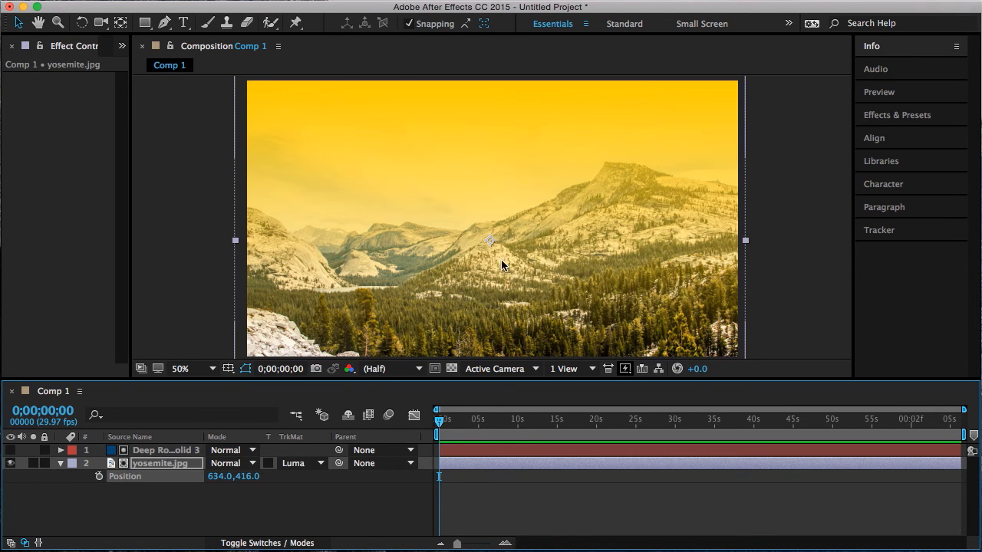
mouse_move(460, 244)
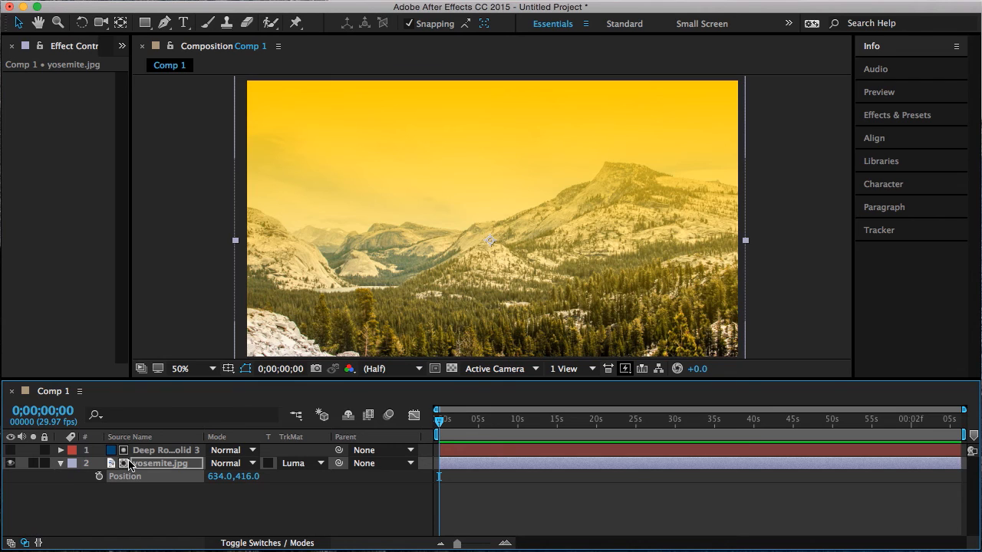
double_click(160, 463)
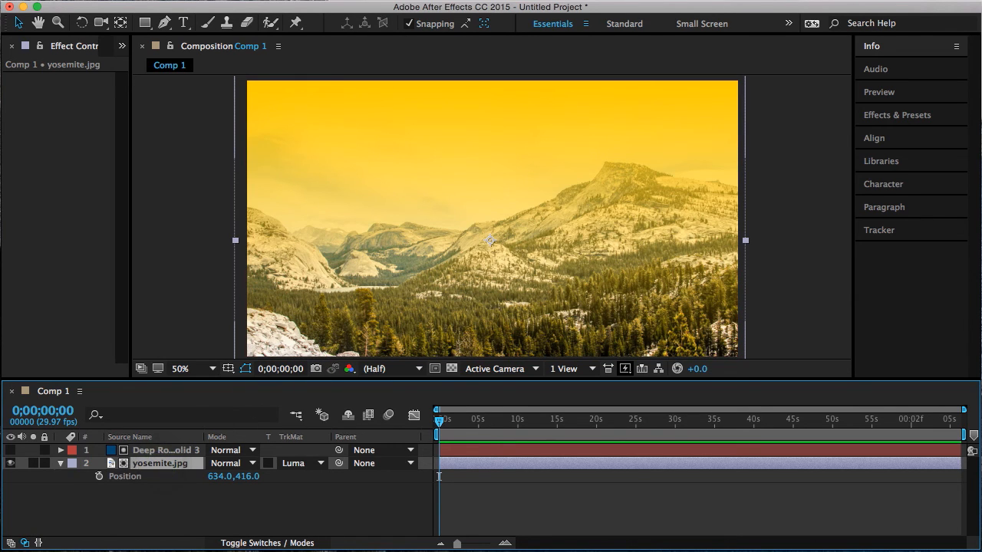
left_click(176, 22)
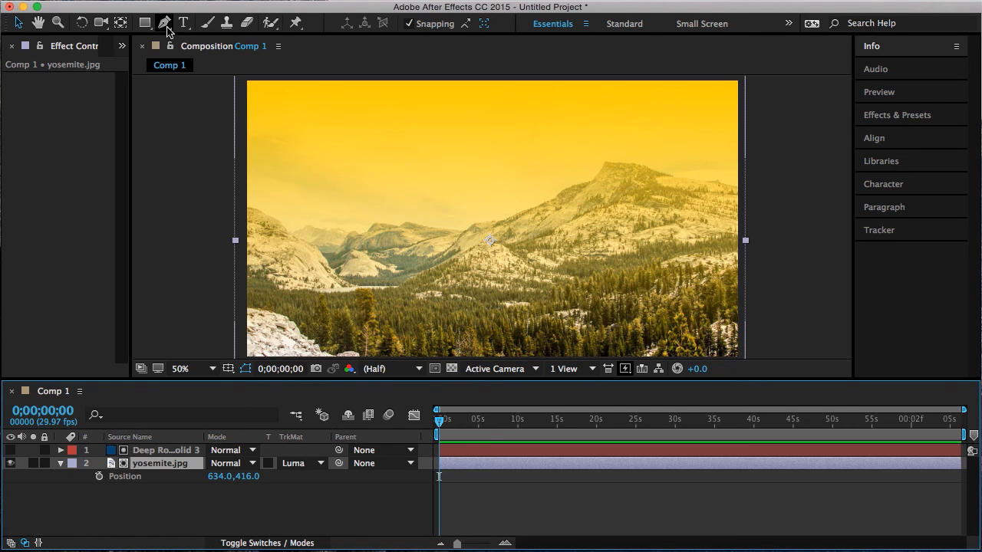
Step: Draw a four-sided Pen mask on yosemite.jpg, keyframe its path growing over time, and preview it
left_click(166, 20)
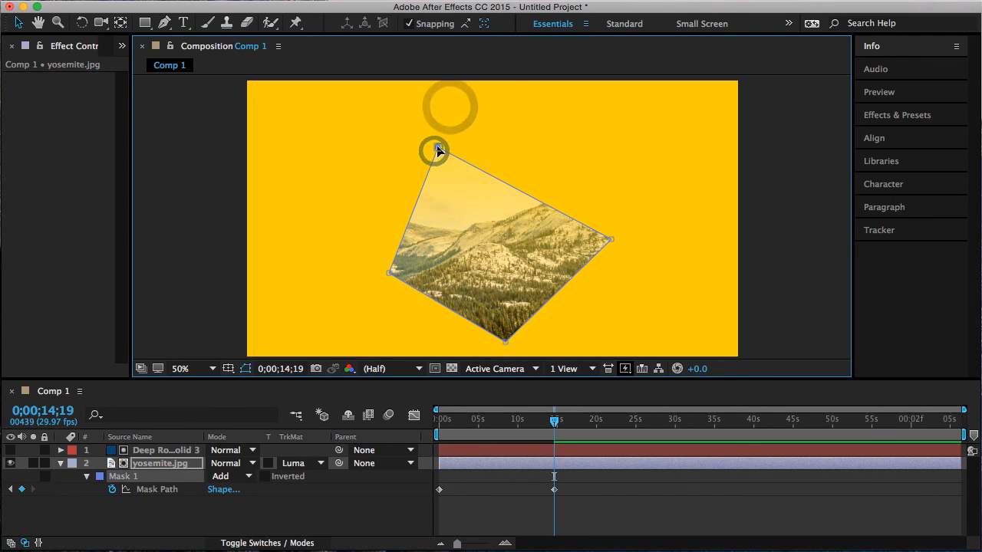
left_click_drag(437, 151, 703, 145)
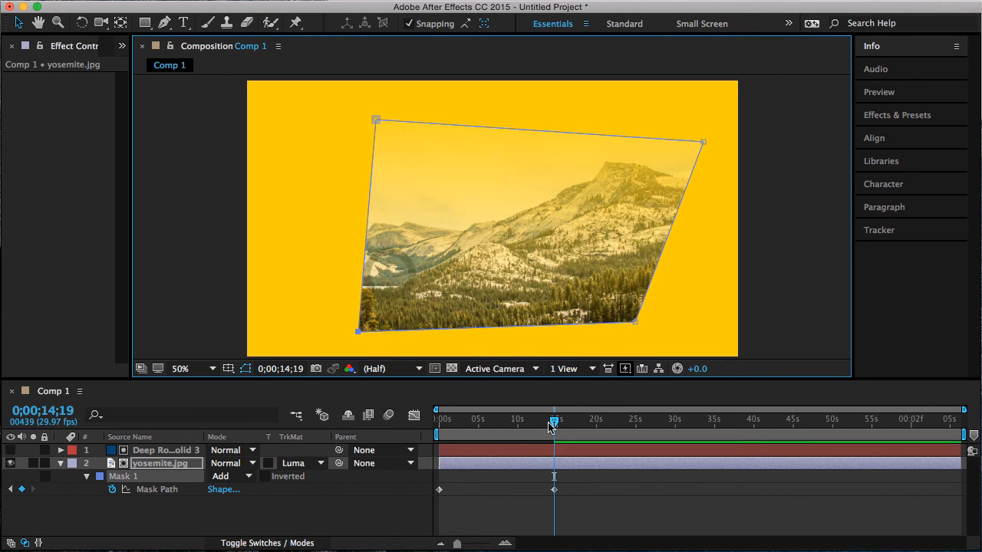
left_click_drag(553, 421, 567, 420)
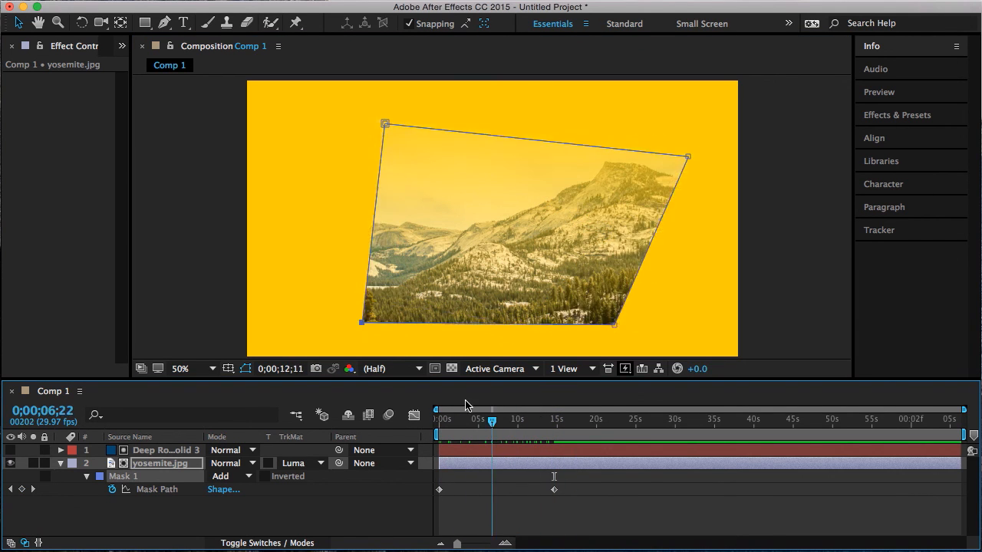
left_click_drag(491, 421, 457, 421)
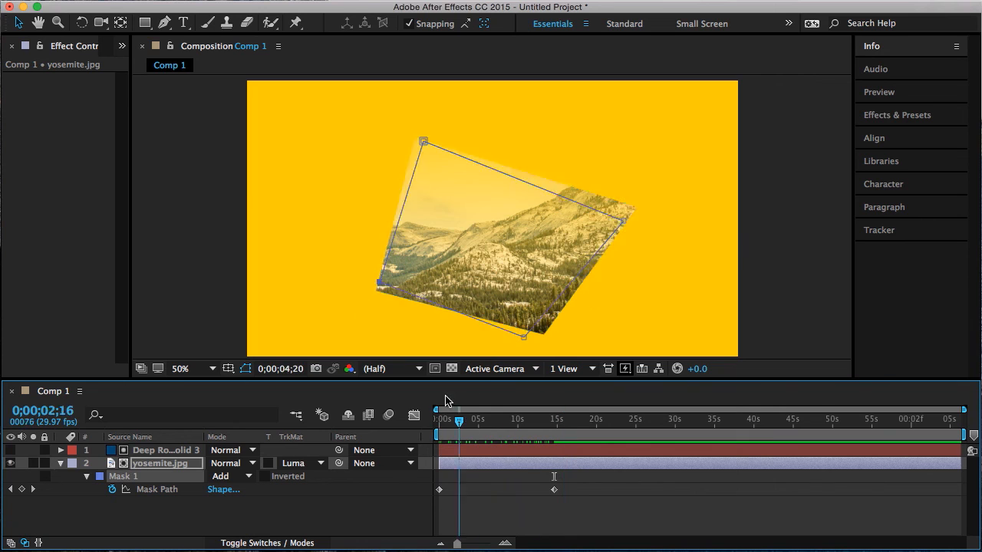